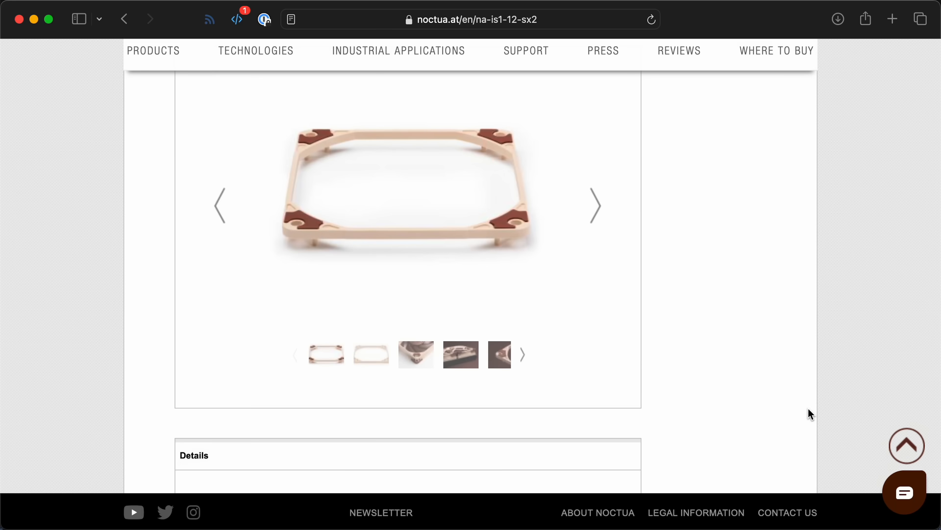
# Step: Scroll past the Noctua NA-IS1-12 image gallery to the Details description
pyautogui.scroll(-3)
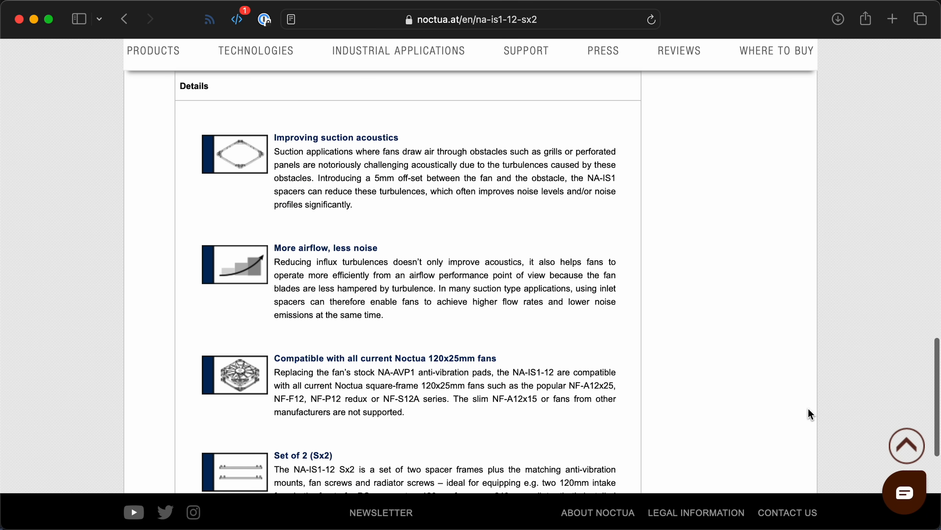
pyautogui.scroll(-3)
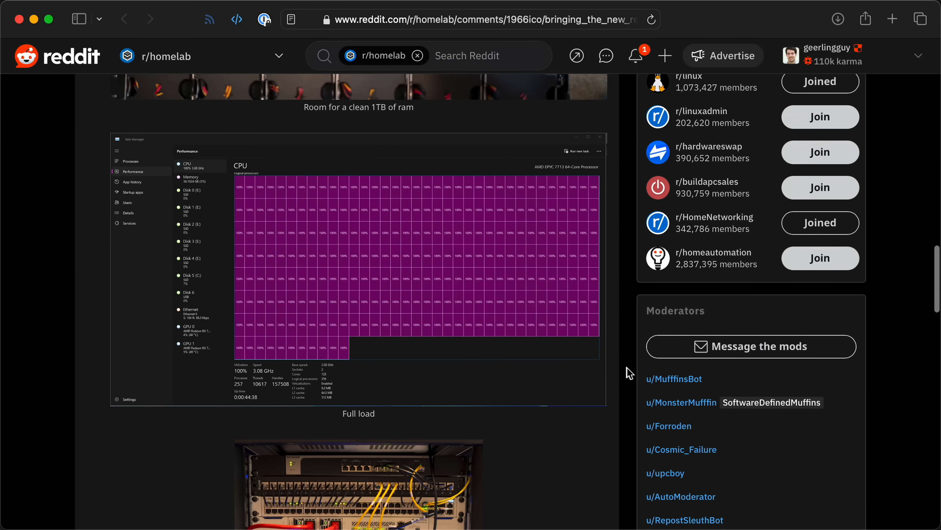
# Step: Scroll through the Reddit post's build photos and the full-load CPU screenshot
pyautogui.scroll(-3)
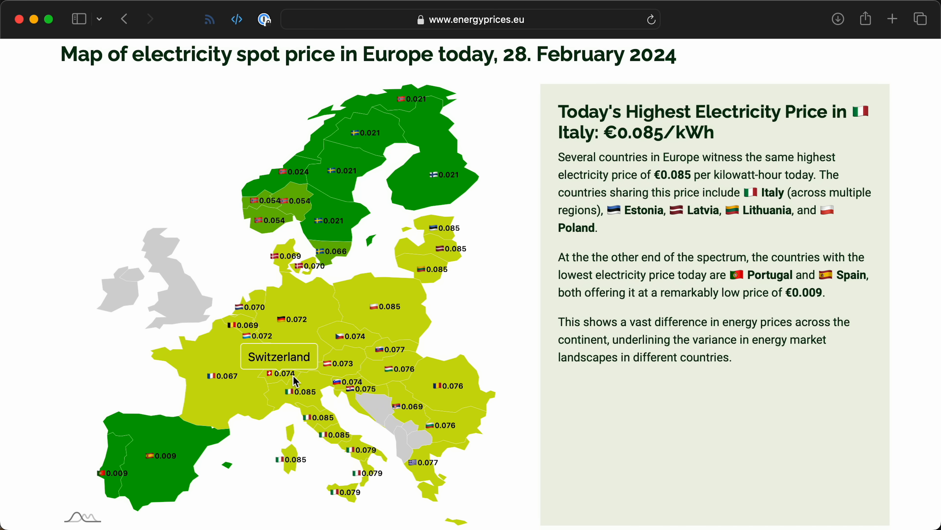
pyautogui.moveTo(334, 230)
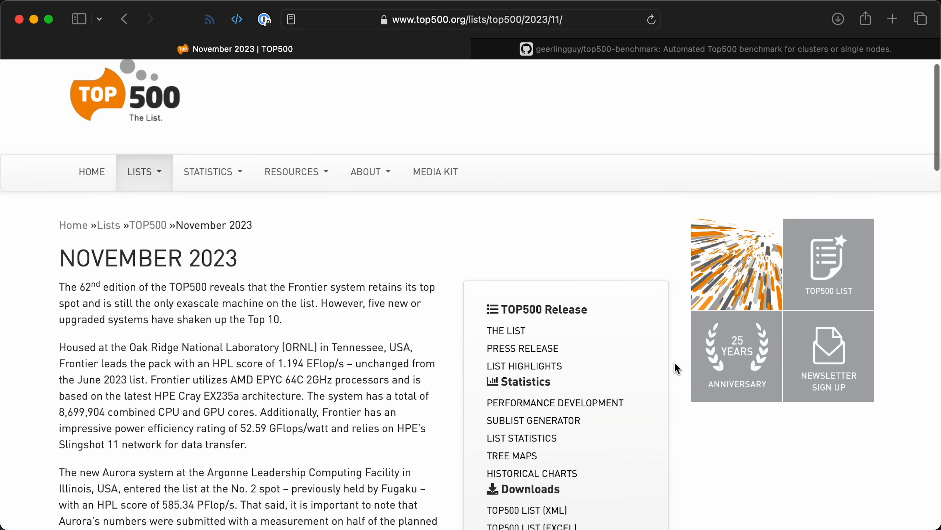
# Step: Scroll through the top500-benchmark README and issue #25 down to the Ampere power graph
pyautogui.scroll(-3)
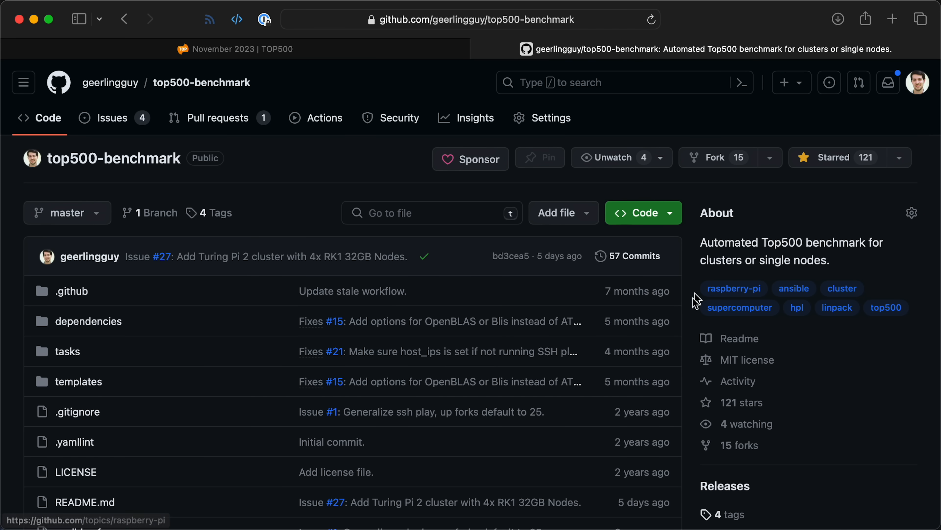
pyautogui.scroll(-3)
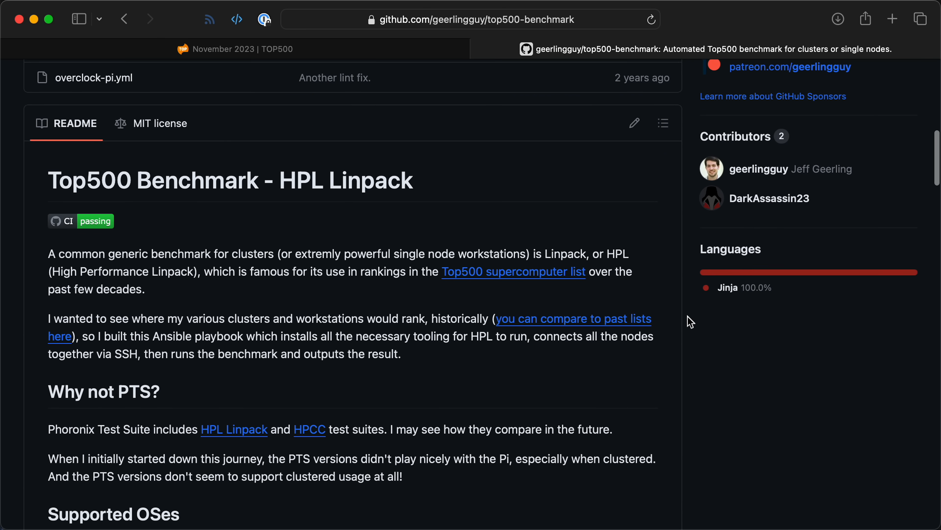
pyautogui.scroll(-3)
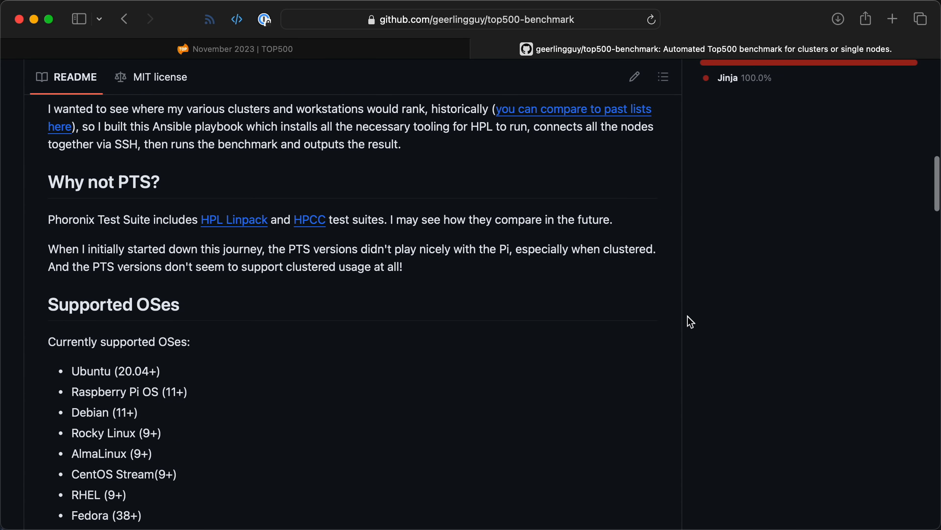
pyautogui.scroll(-3)
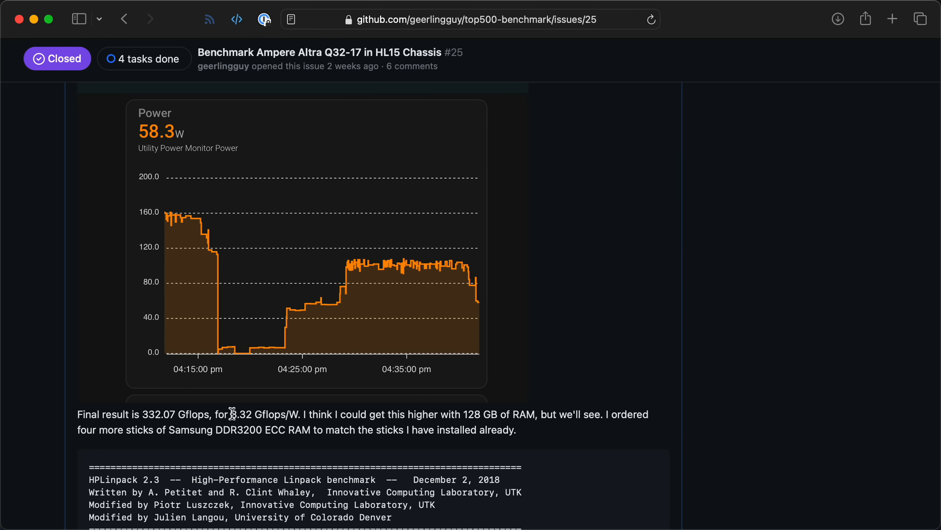
# Step: Select the 332.07 Gflops at 3.32 Gflops/W result line in the benchmark issue
pyautogui.moveTo(232, 415); pyautogui.dragTo(300, 414)
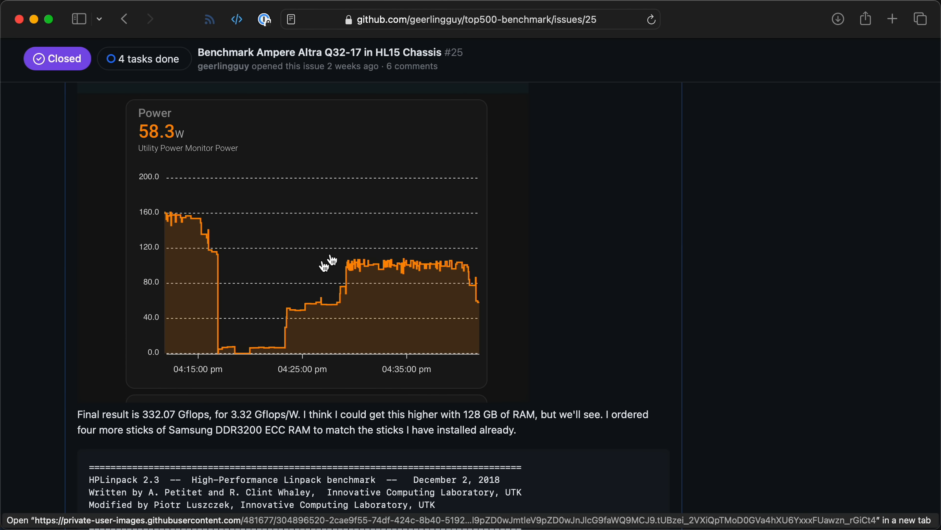
pyautogui.moveTo(551, 295)
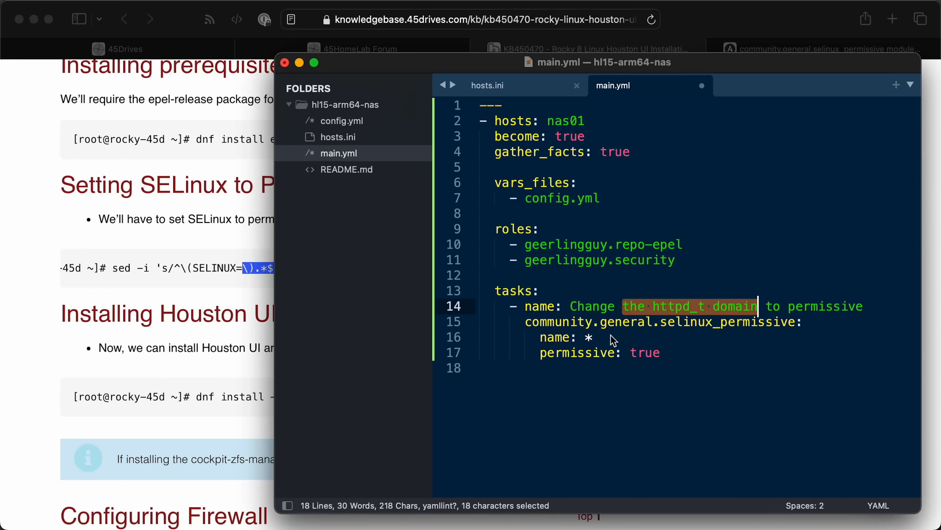
# Step: Replace 'the httpd_t domain' with 'all domains' in the SELinux task name
pyautogui.write('all domains')
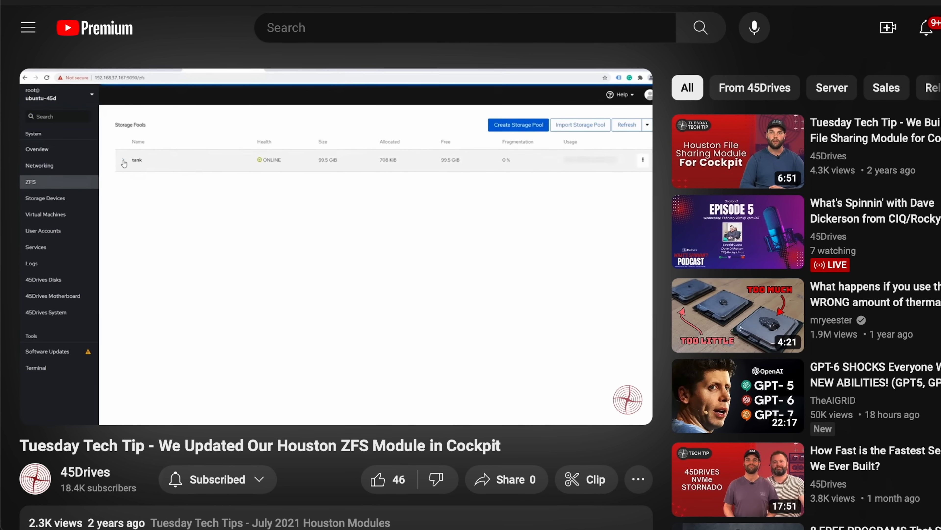
# Step: Start the 45Drives 'We Updated Our Houston ZFS Module in Cockpit' video
pyautogui.click(124, 160)
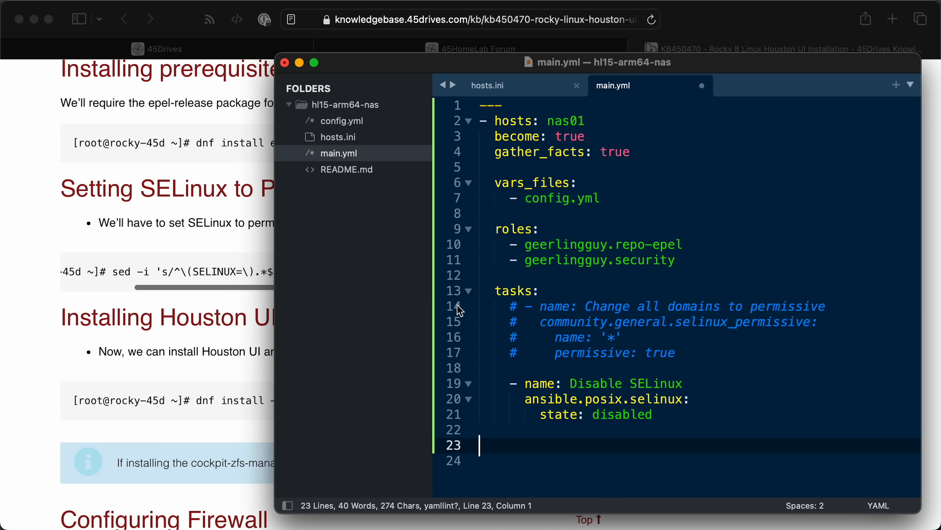
# Step: Save main.yml and begin the 45Drives repository task with 'tags: 45'
pyautogui.press('cmd+s')
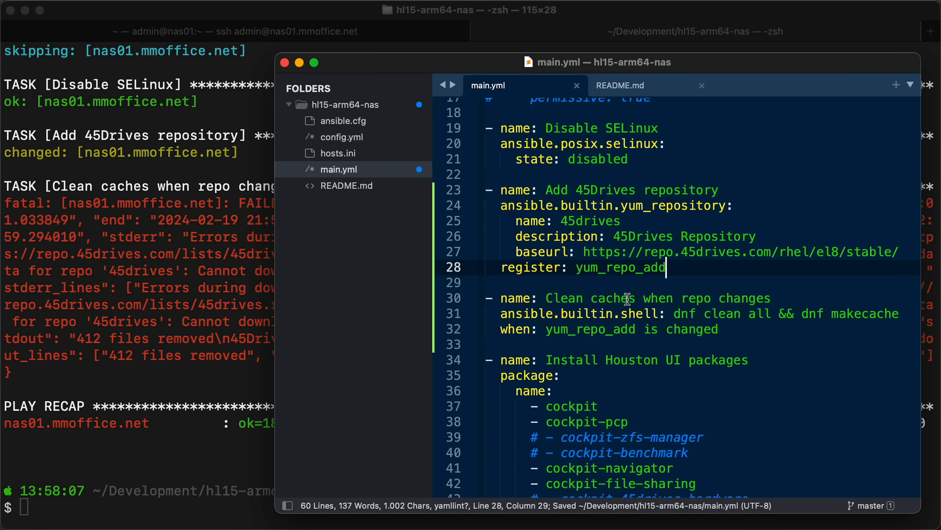
pyautogui.write('tags: 45')
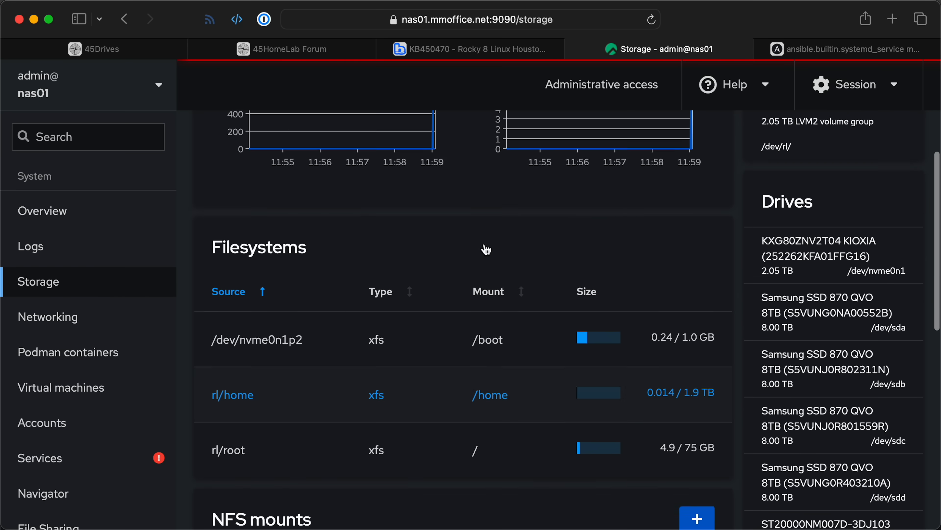
# Step: View the 20 TB ST20000NM007D drive's details, then switch to Cockpit's File Sharing module
pyautogui.scroll(-3)
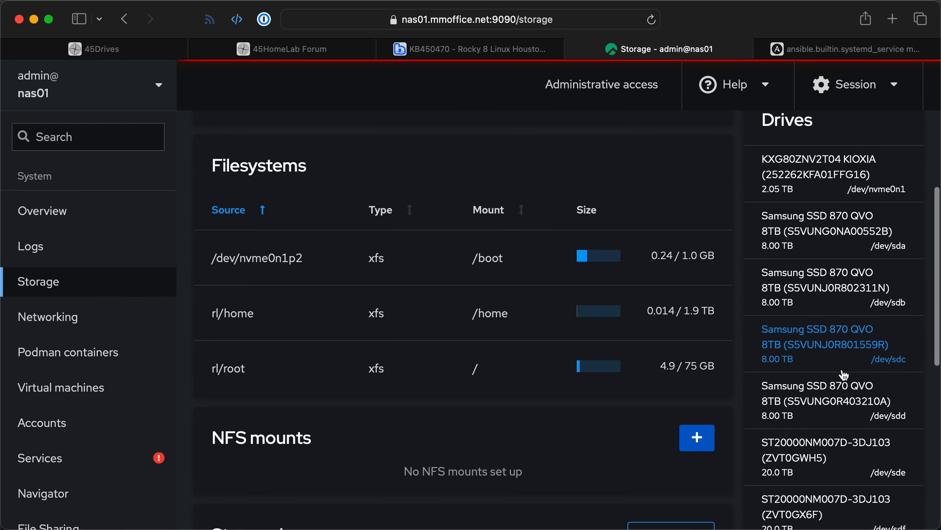
pyautogui.scroll(-3)
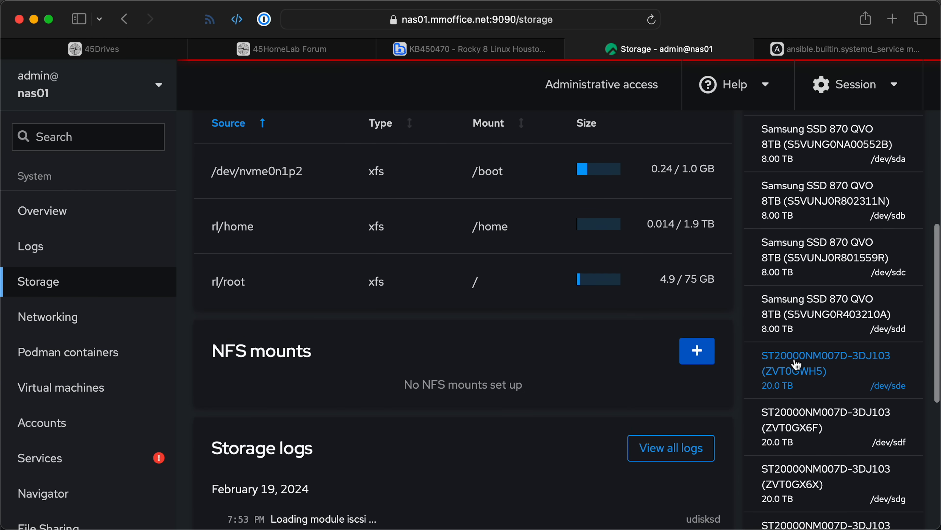
pyautogui.click(825, 363)
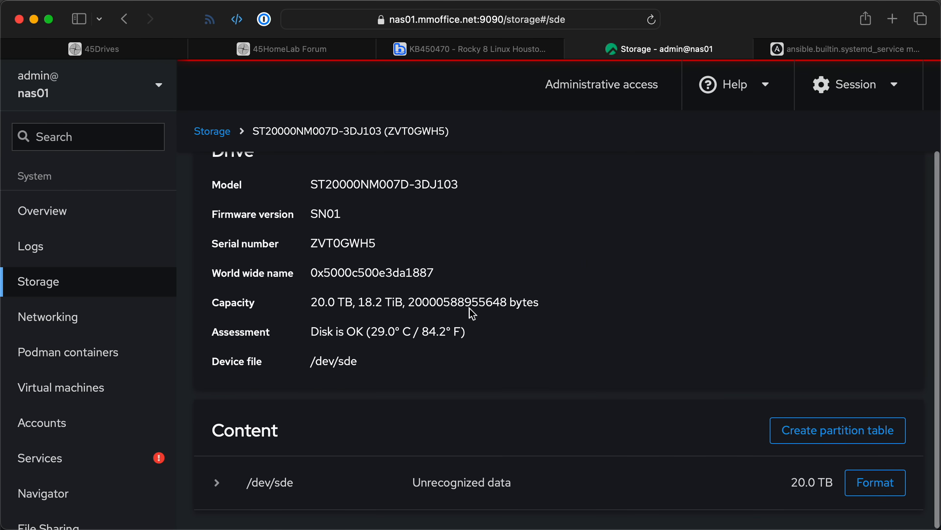
pyautogui.click(49, 397)
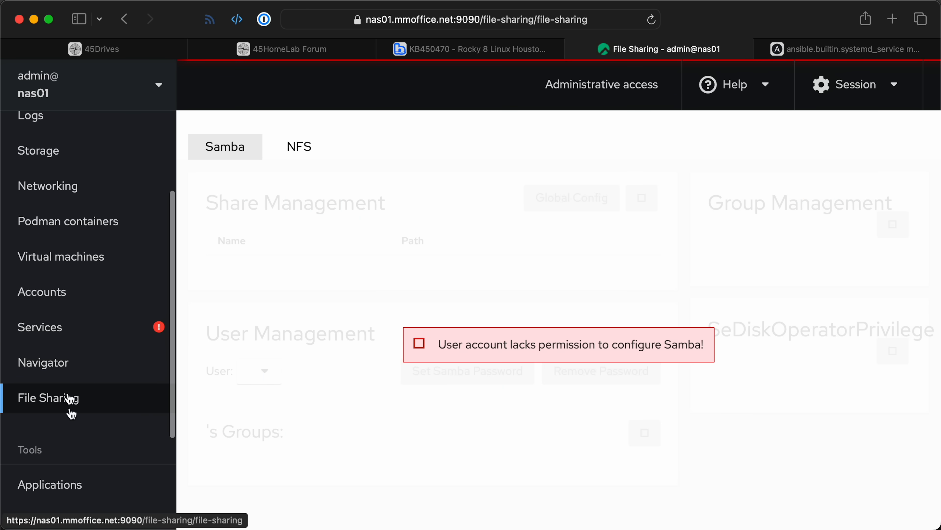
# Step: Scroll the terminal output of the failed Houston UI packages Ansible run
pyautogui.scroll(-3)
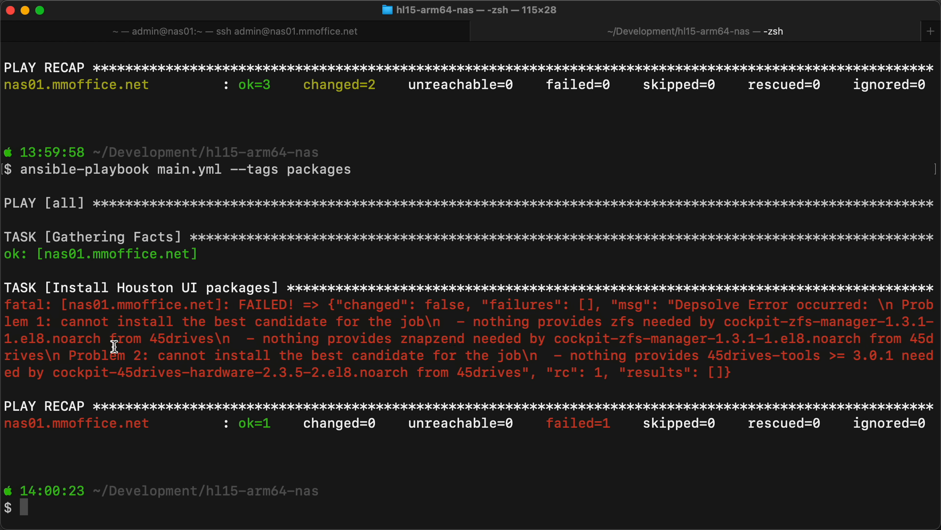
# Step: Rerun ansible-playbook main.yml --tags zfs and note openzfs issue 13266 in the forum reply
pyautogui.write('ansible-playbook main.yml --tags zfs')
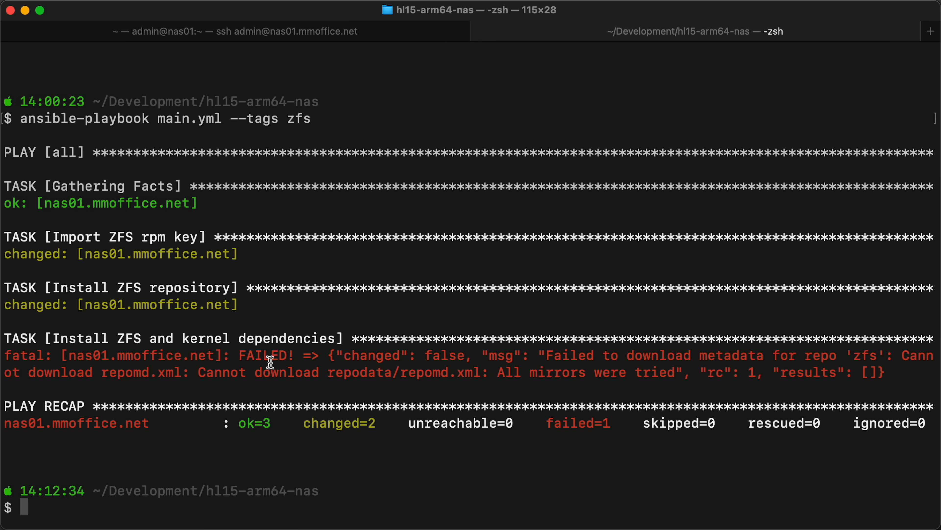
pyautogui.moveTo(454, 366)
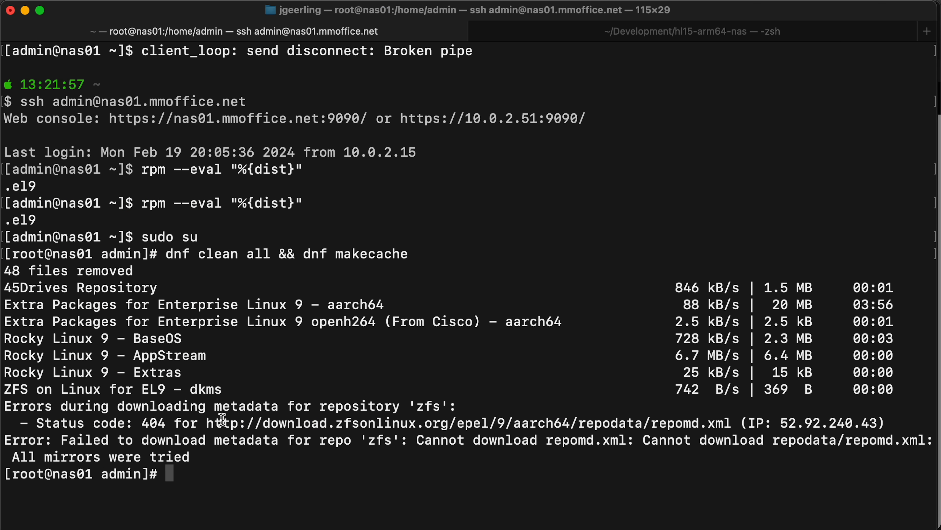
pyautogui.moveTo(120, 430)
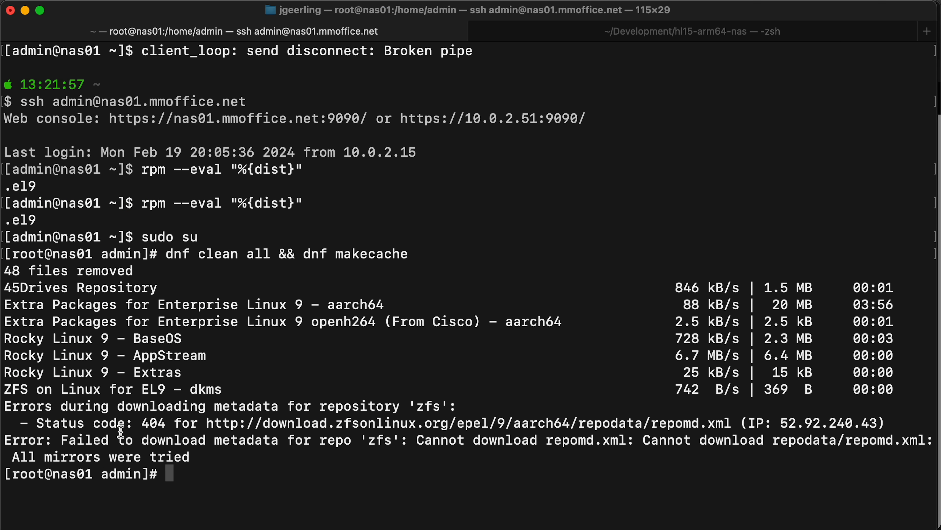
pyautogui.moveTo(137, 421)
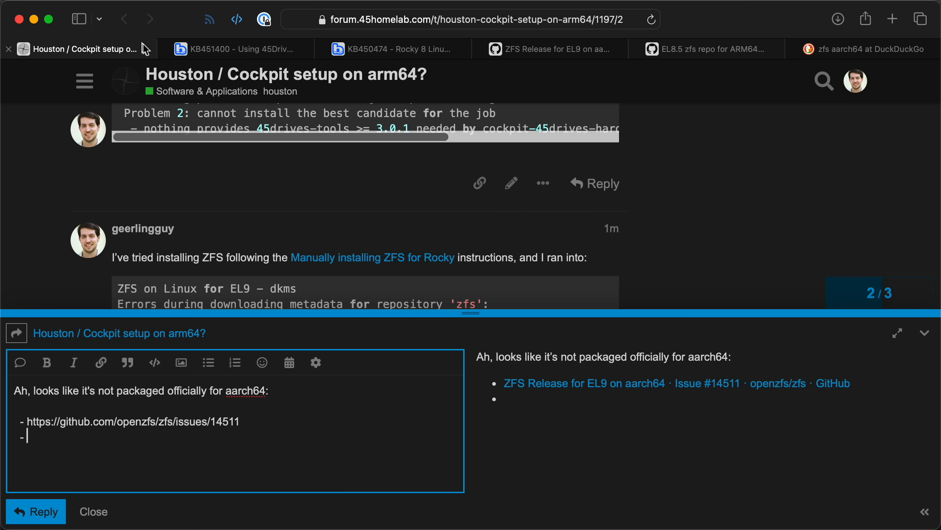
pyautogui.write('https://github.com/openzfs/zfs/issues/13266')
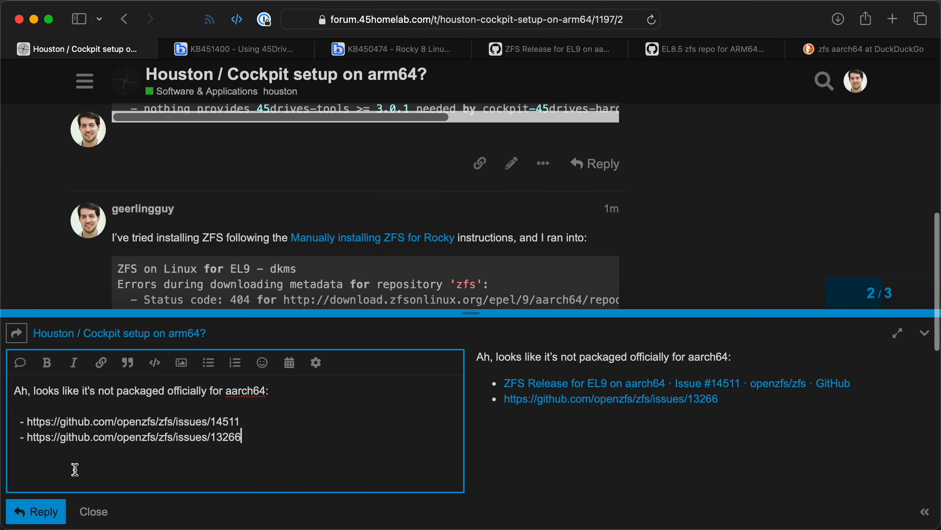
pyautogui.click(36, 511)
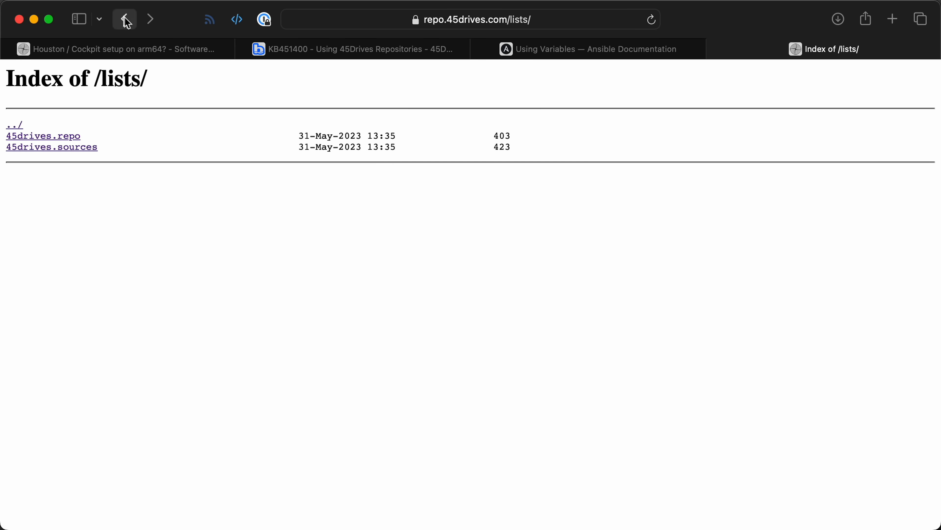
# Step: Browse the 45Drives RHEL el8 repository folder, declining the metadata download, then check Ubuntu's zfs packages
pyautogui.click(468, 19)
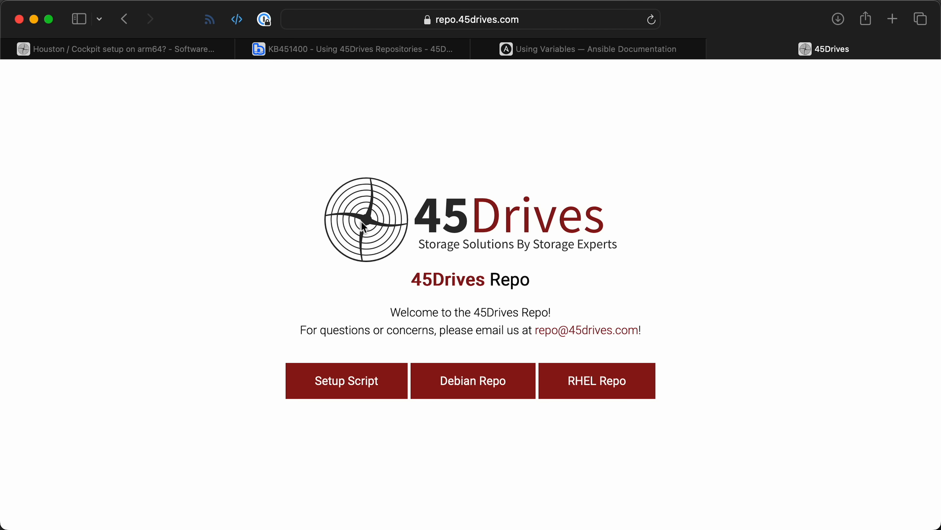
pyautogui.click(596, 380)
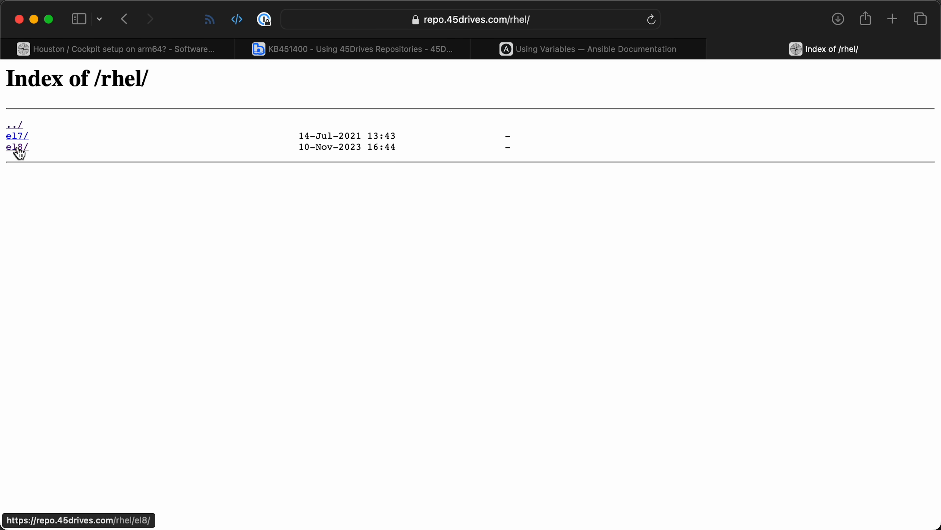
pyautogui.click(16, 146)
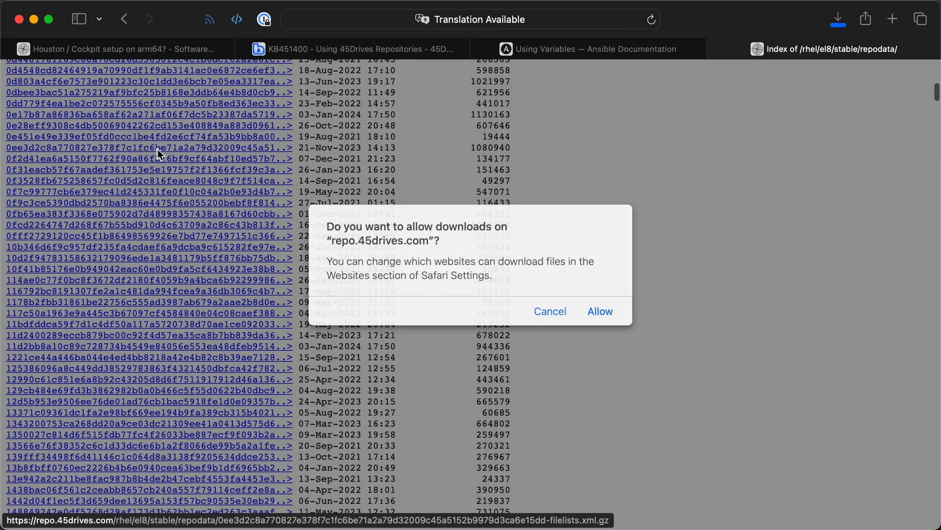
pyautogui.click(599, 311)
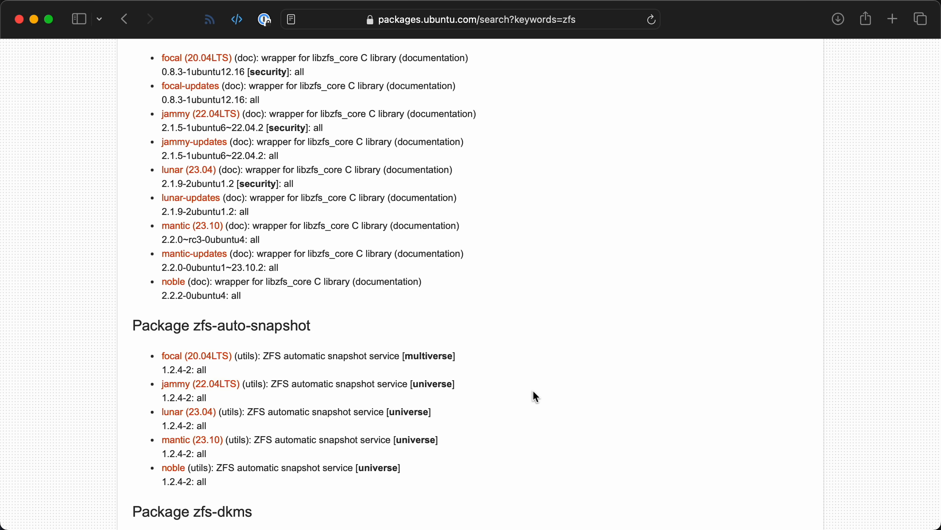
pyautogui.scroll(-3)
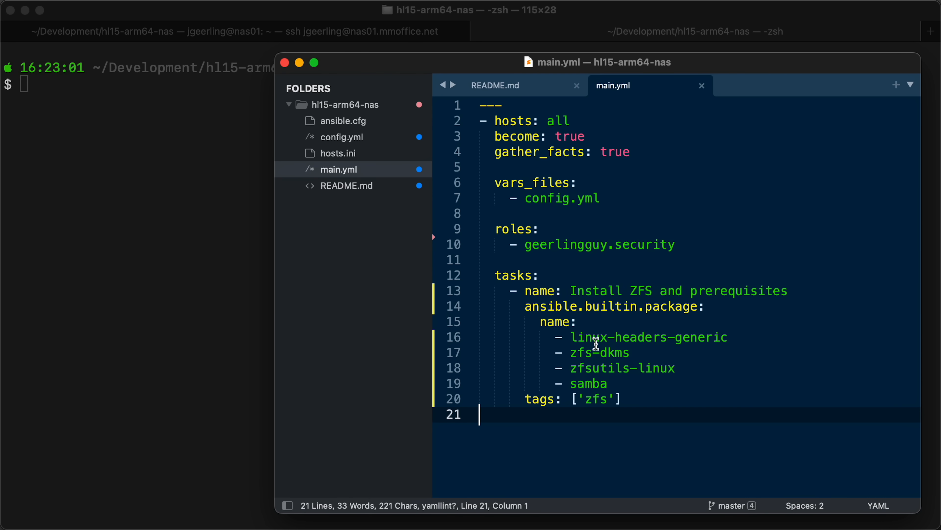
pyautogui.moveTo(510, 97)
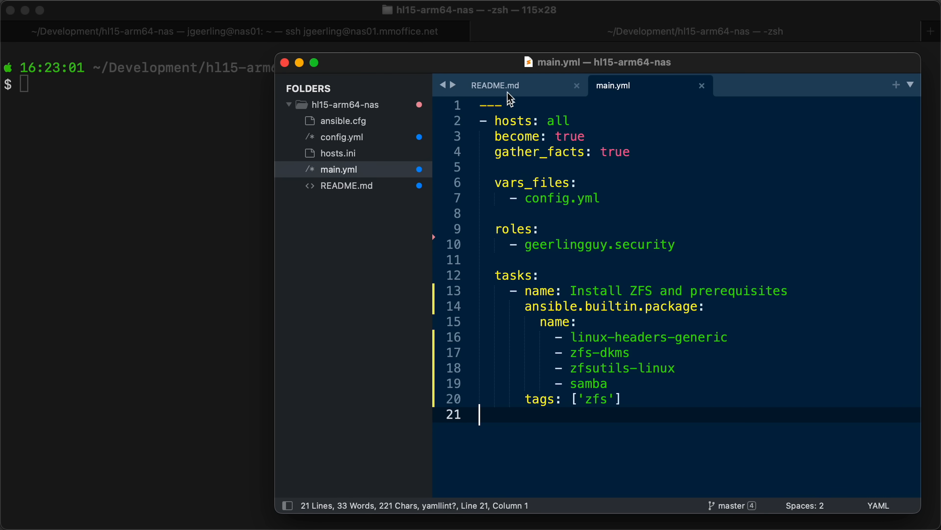
pyautogui.click(493, 85)
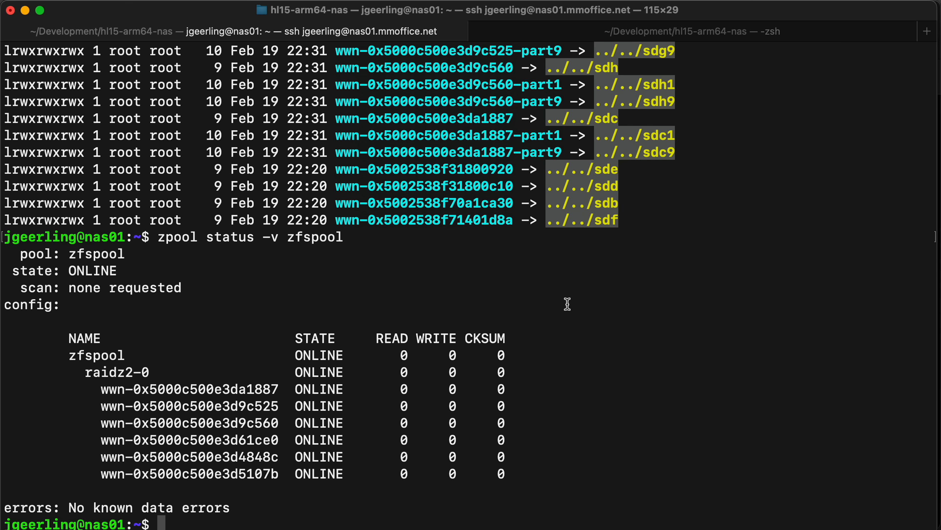
pyautogui.moveTo(519, 474)
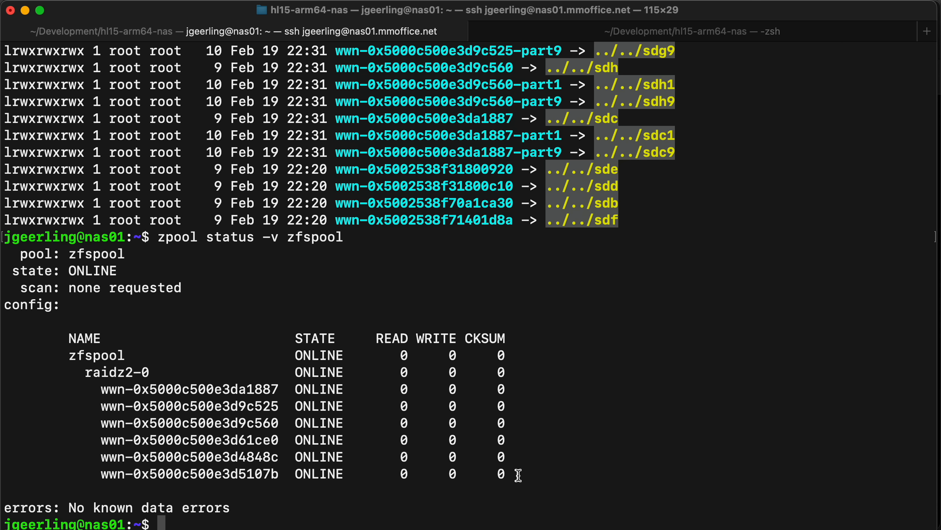
# Step: Destroy the zfspool pool with sudo zpool destroy and list the remaining ZFS datasets
pyautogui.write('sudo zpool destroy zfspool')
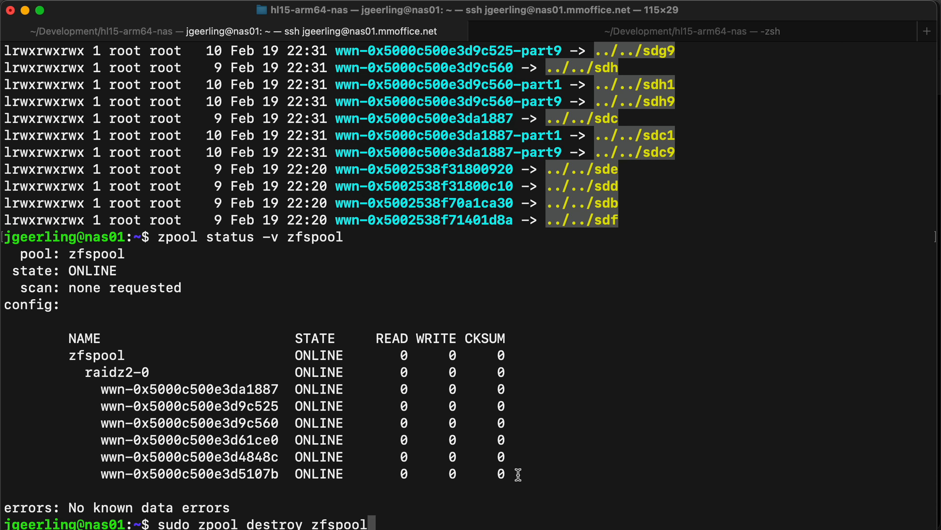
pyautogui.write('zfs list')
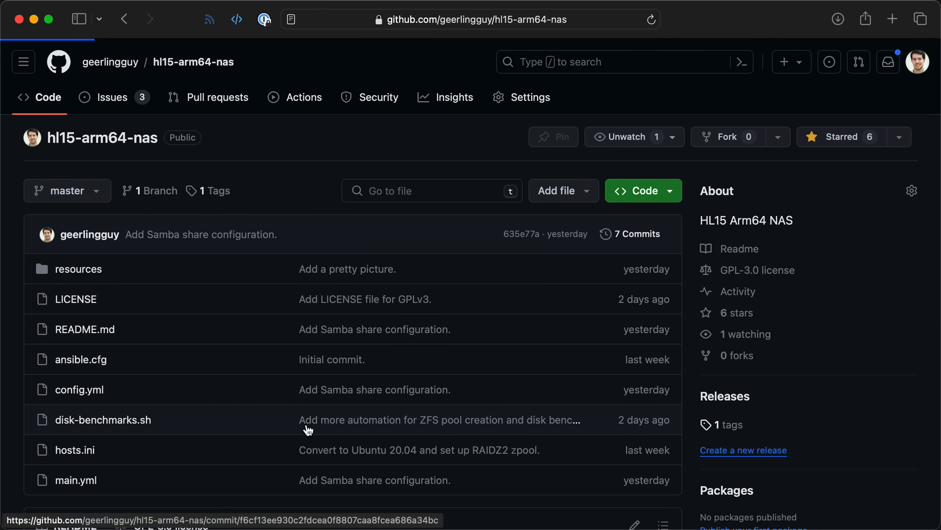
# Step: Read through the disk-benchmarks.sh script in the hl15-arm64-nas repository
pyautogui.click(102, 420)
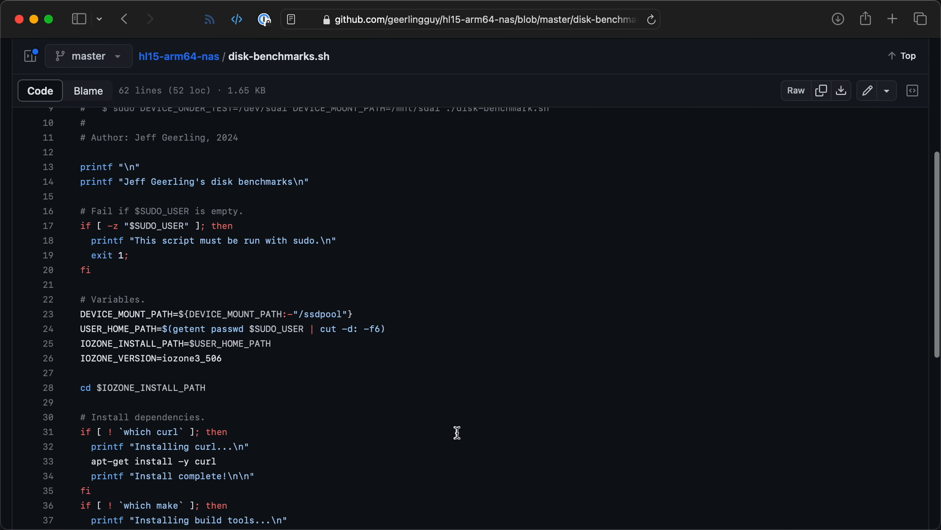
pyautogui.scroll(-3)
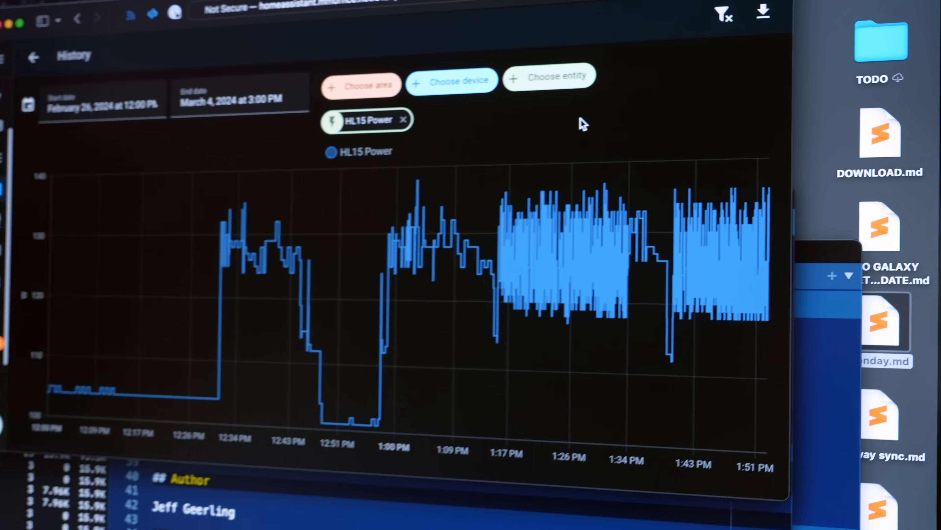
# Step: Scroll the HL15 Power history chart for February 26 to March 4, 2024
pyautogui.scroll(-3)
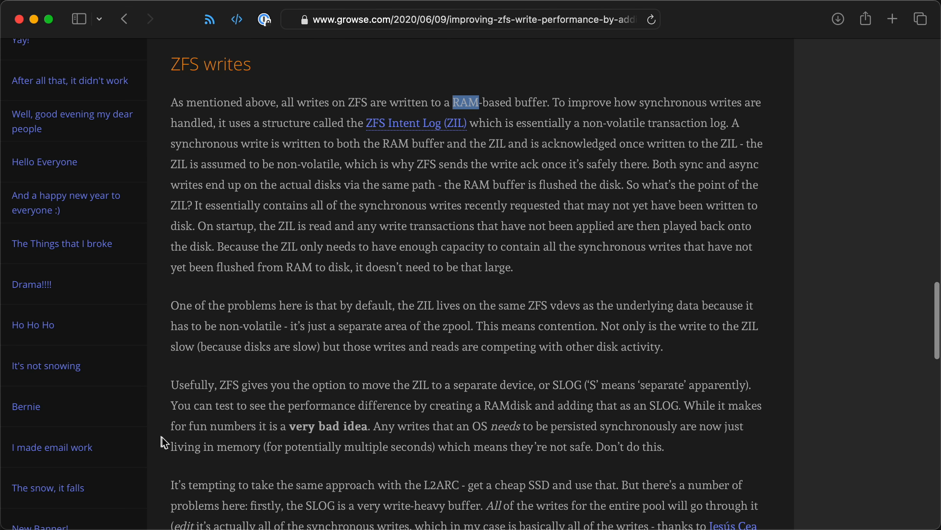
# Step: Scroll through the growse.com article's ZFS writes section on the Intent Log and SLOG devices
pyautogui.scroll(-3)
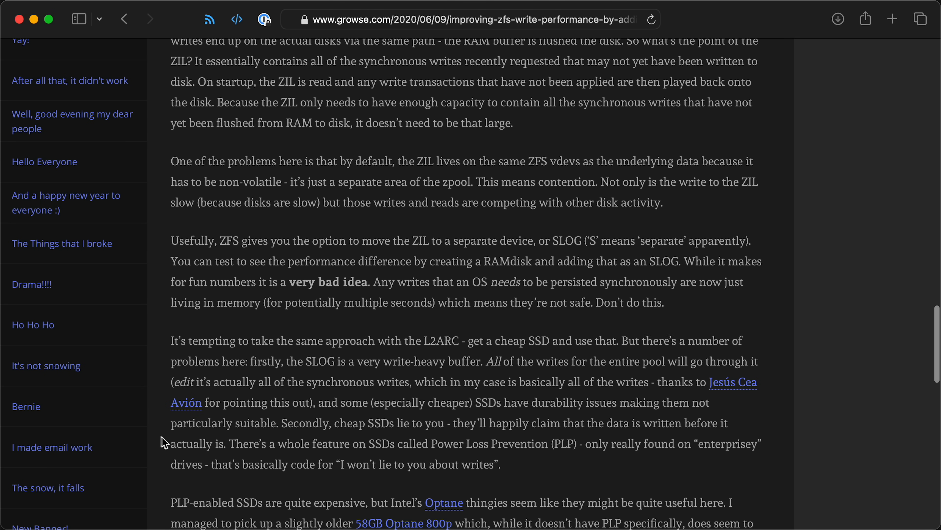
pyautogui.scroll(-3)
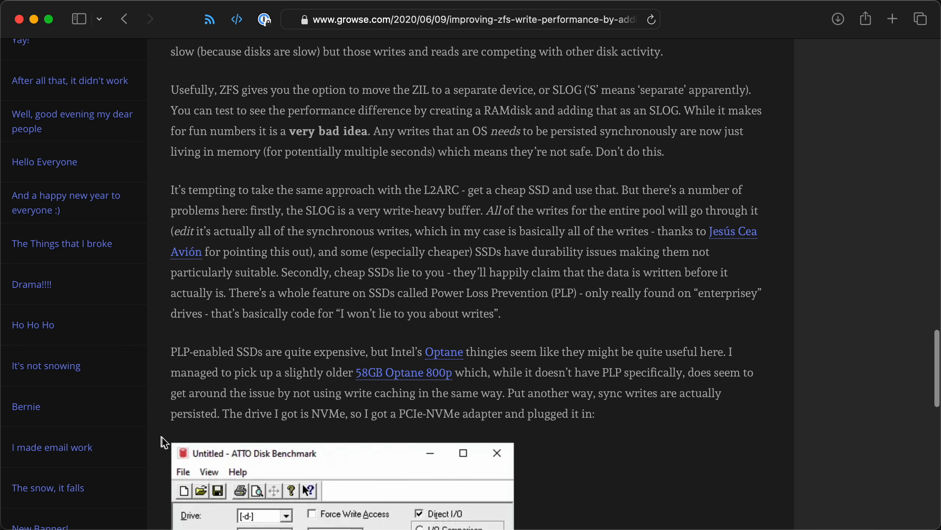
pyautogui.scroll(-3)
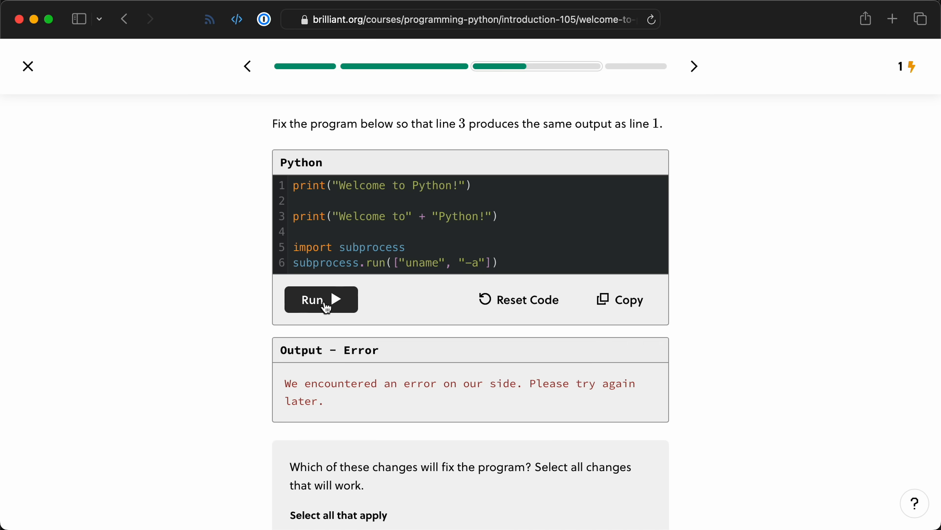
# Step: Run the Brilliant Python exercise and highlight the Linux kernel version in the uname output
pyautogui.click(320, 299)
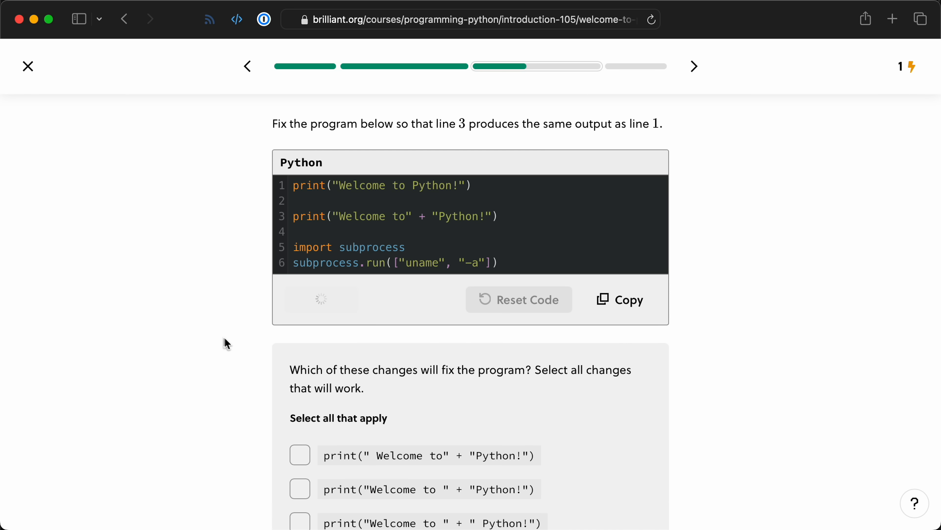
pyautogui.click(321, 299)
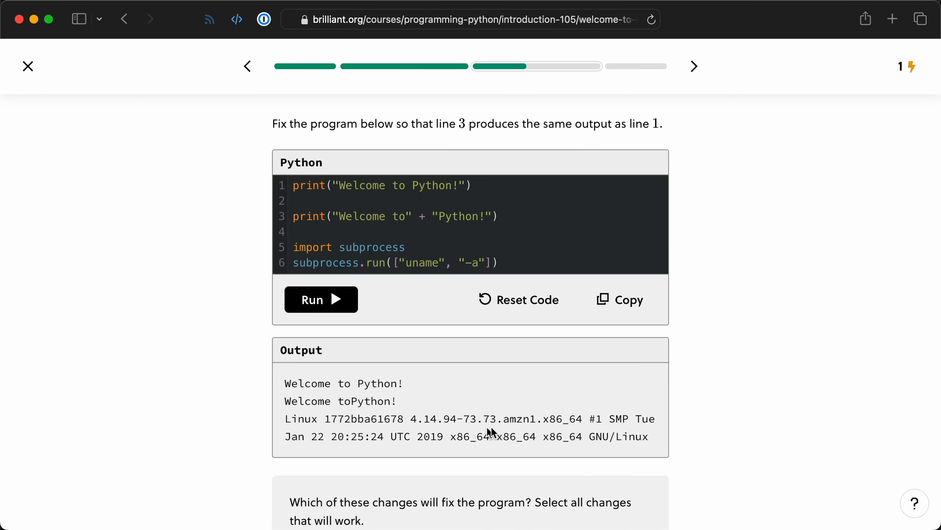
pyautogui.moveTo(471, 418); pyautogui.dragTo(576, 418)
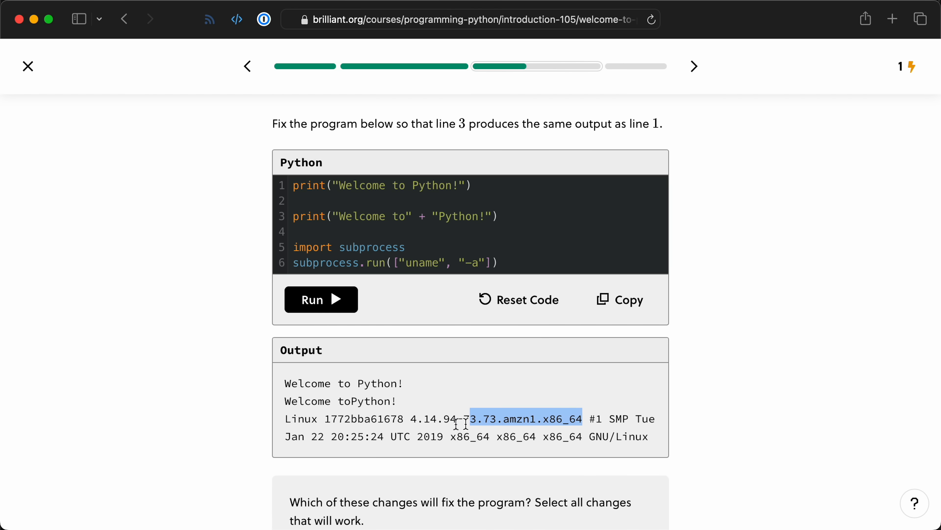